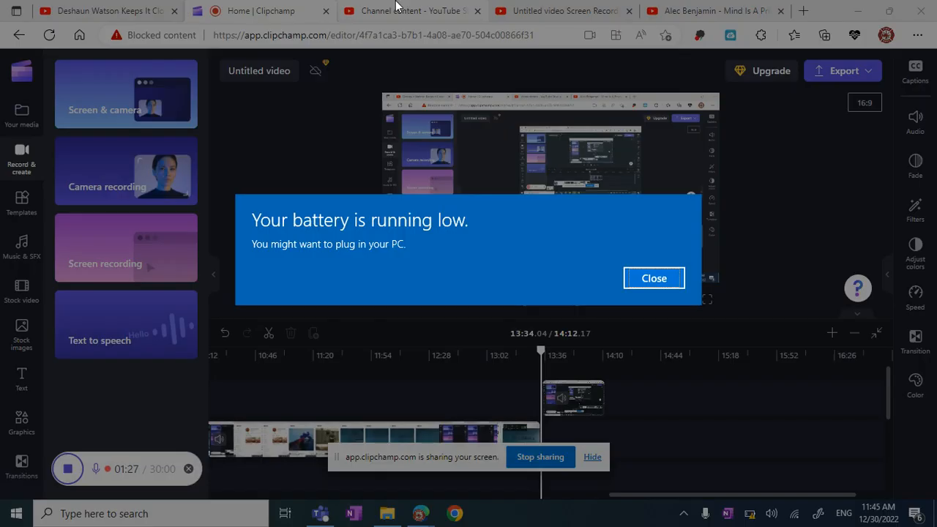
Step: Close the 'Your battery is running low' notification to reveal the Clipchamp editor
click(653, 279)
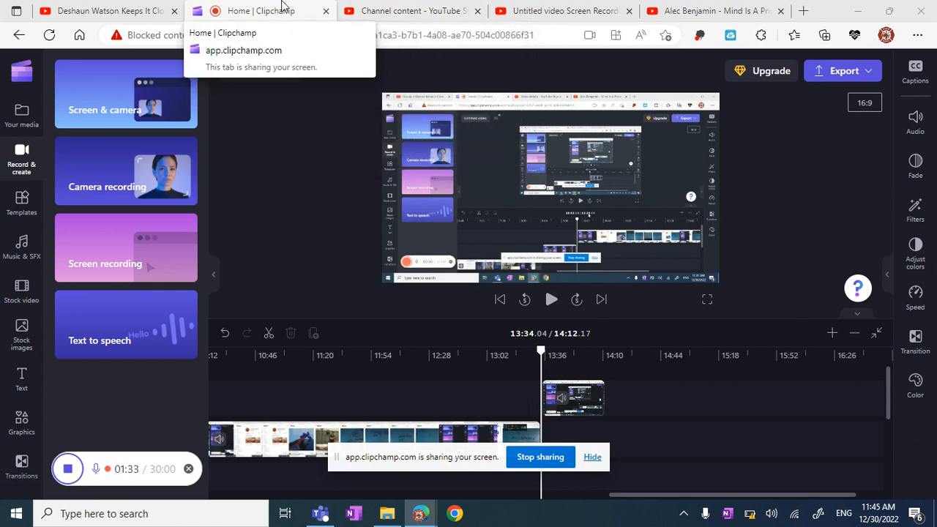
mouse_move(132, 462)
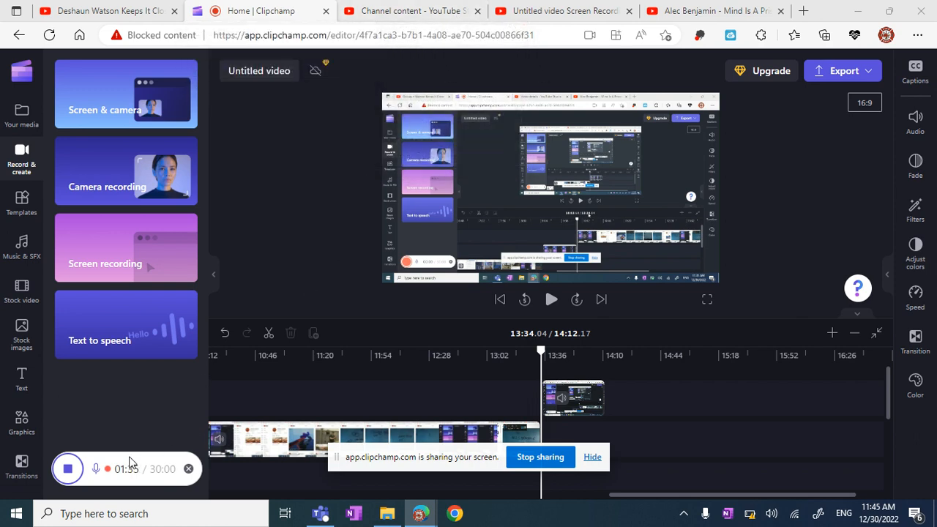